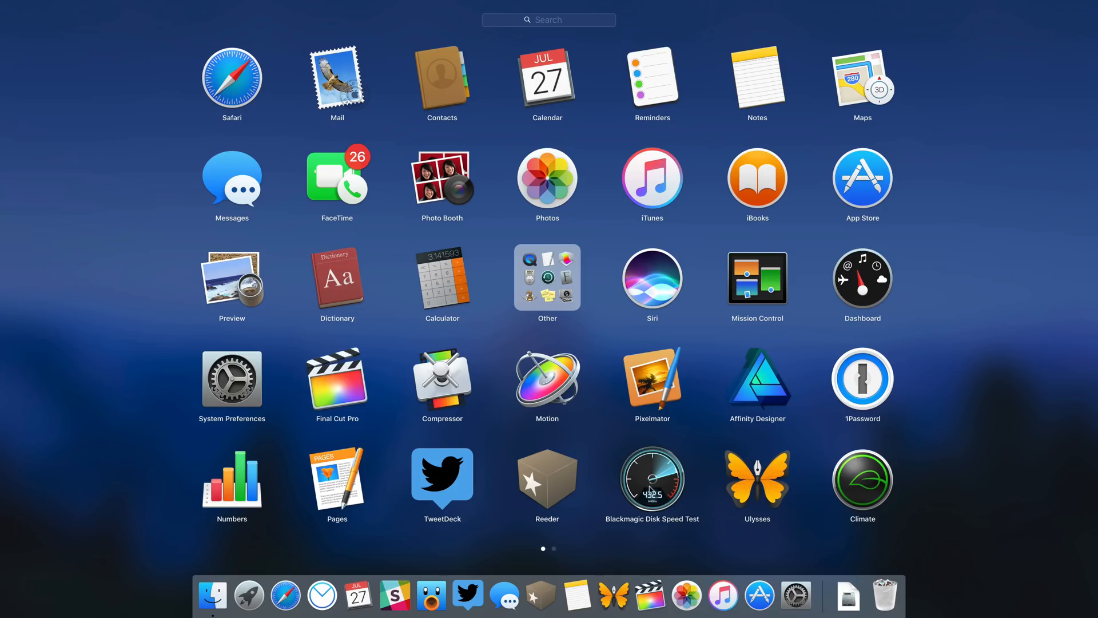
Launch Blackmagic Disk Speed Test from its Launchpad icon.
click(651, 481)
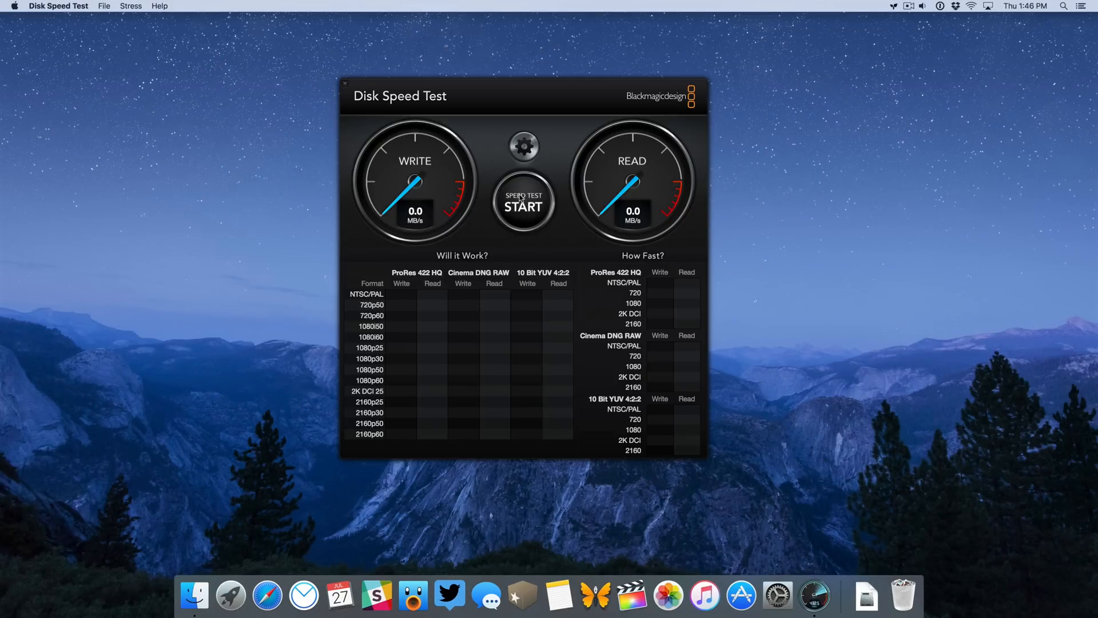
Start the speed test and let it reach about 942 MB/s write and 964 MB/s read.
click(523, 204)
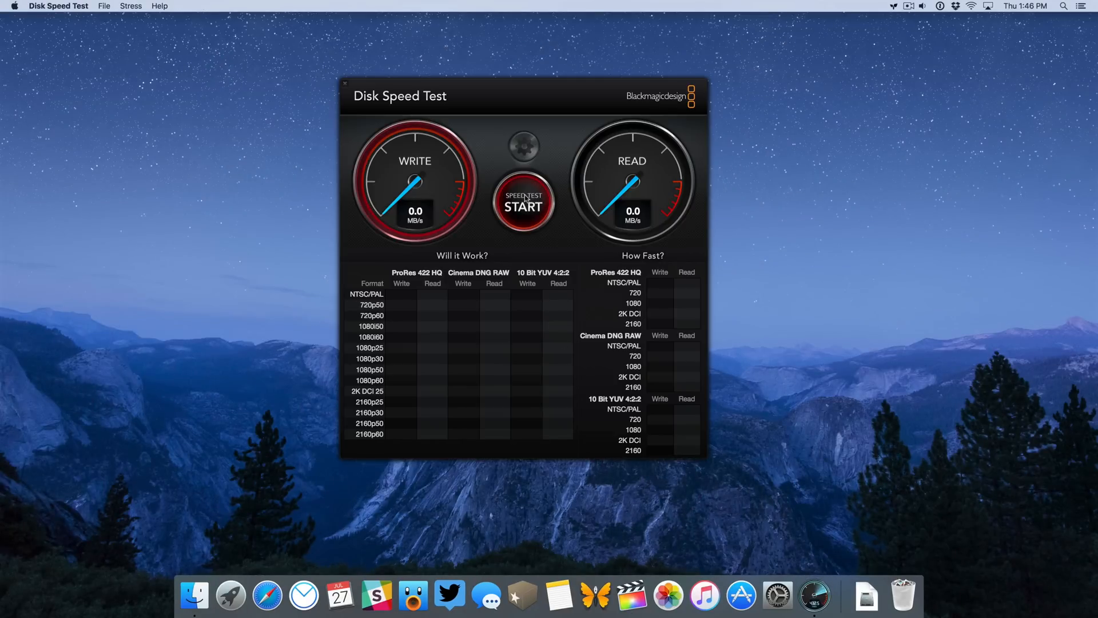
click(524, 202)
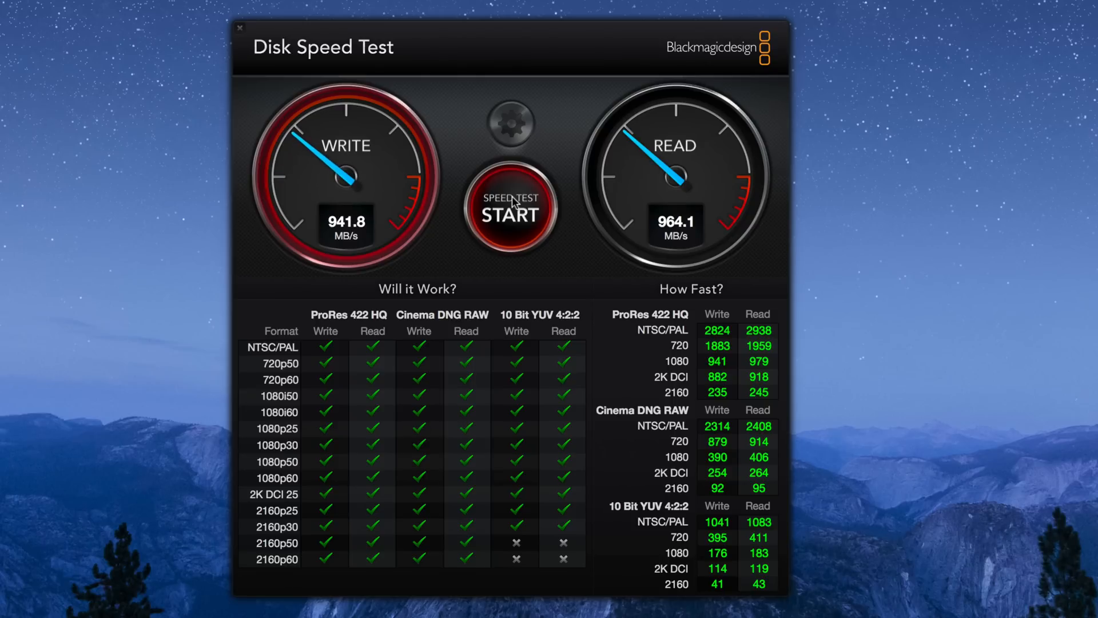
Search 'disk' in Spotlight and open Disk Utility to view the Macintosh SSD RAID set.
text(disk)
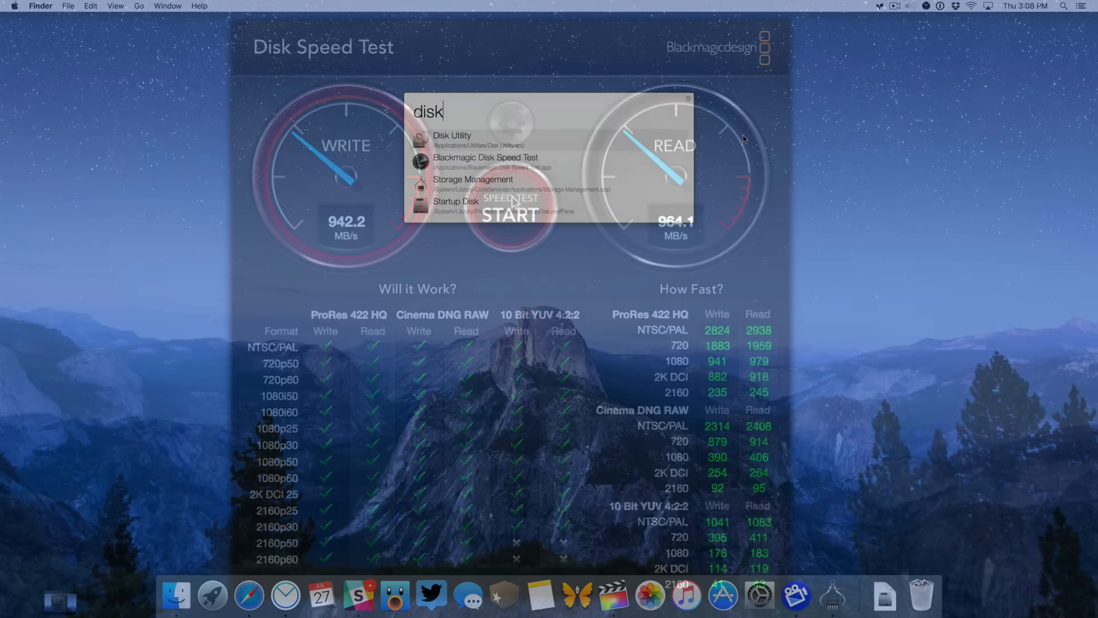
click(452, 140)
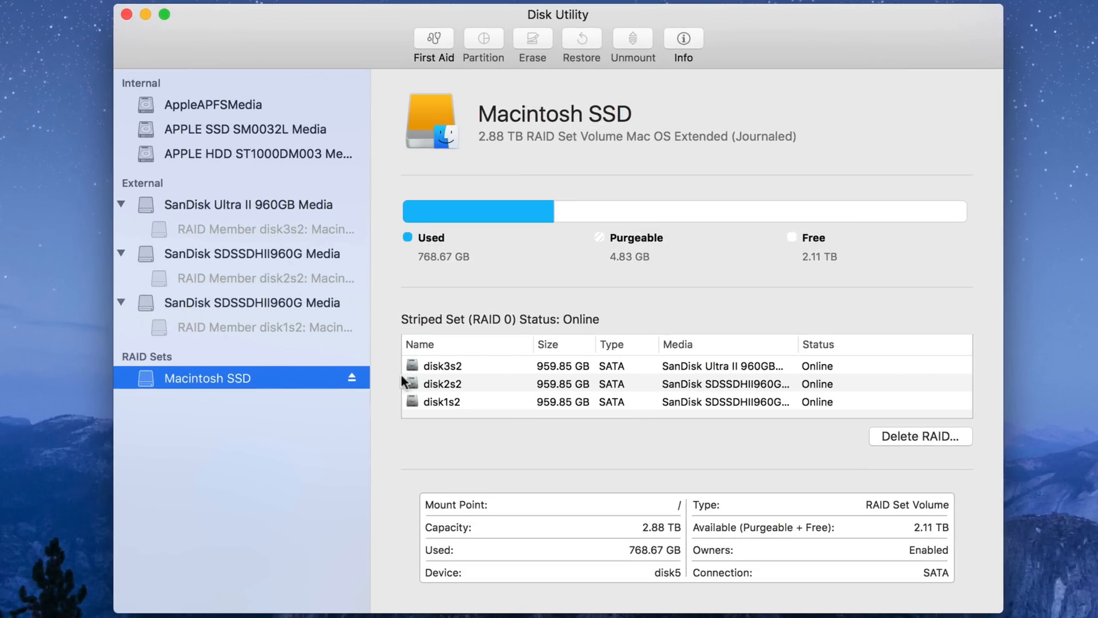
mouse_move(665, 384)
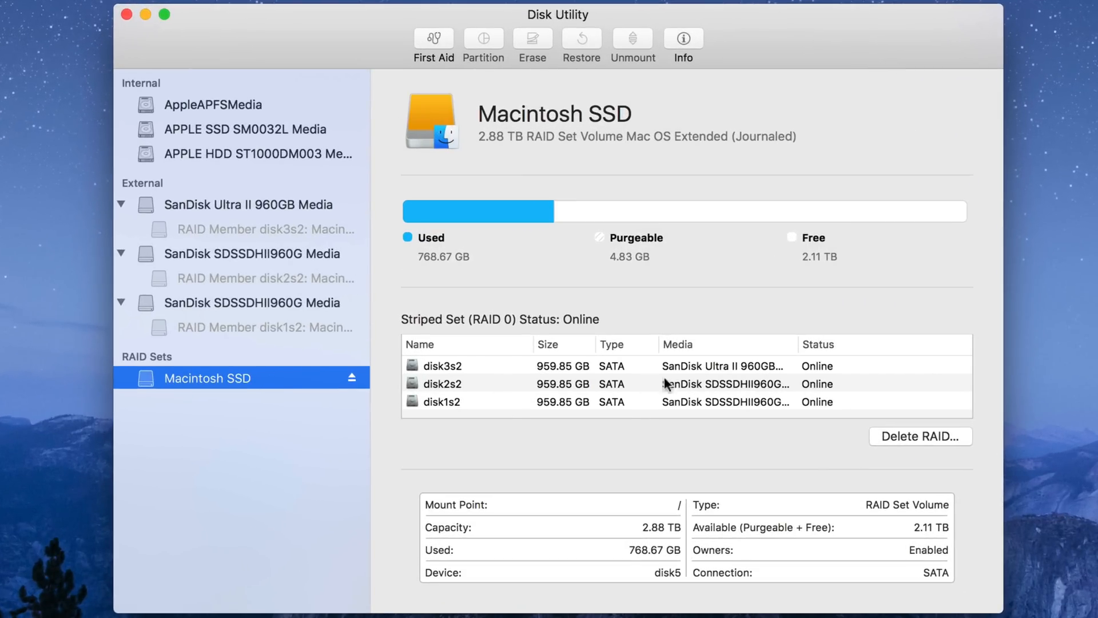
mouse_move(840, 415)
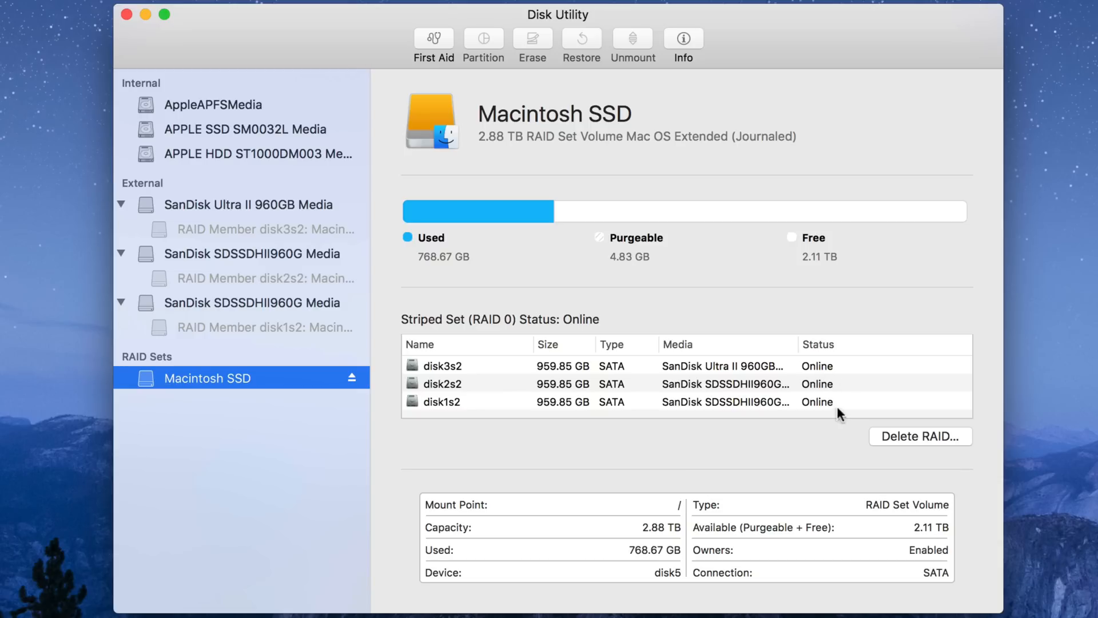
mouse_move(842, 368)
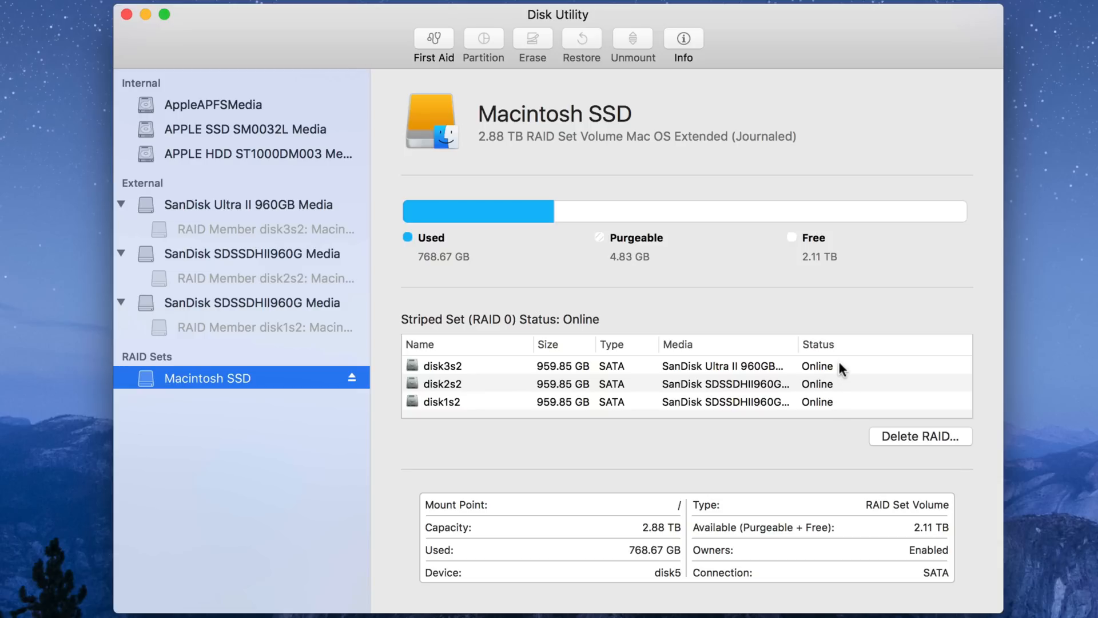